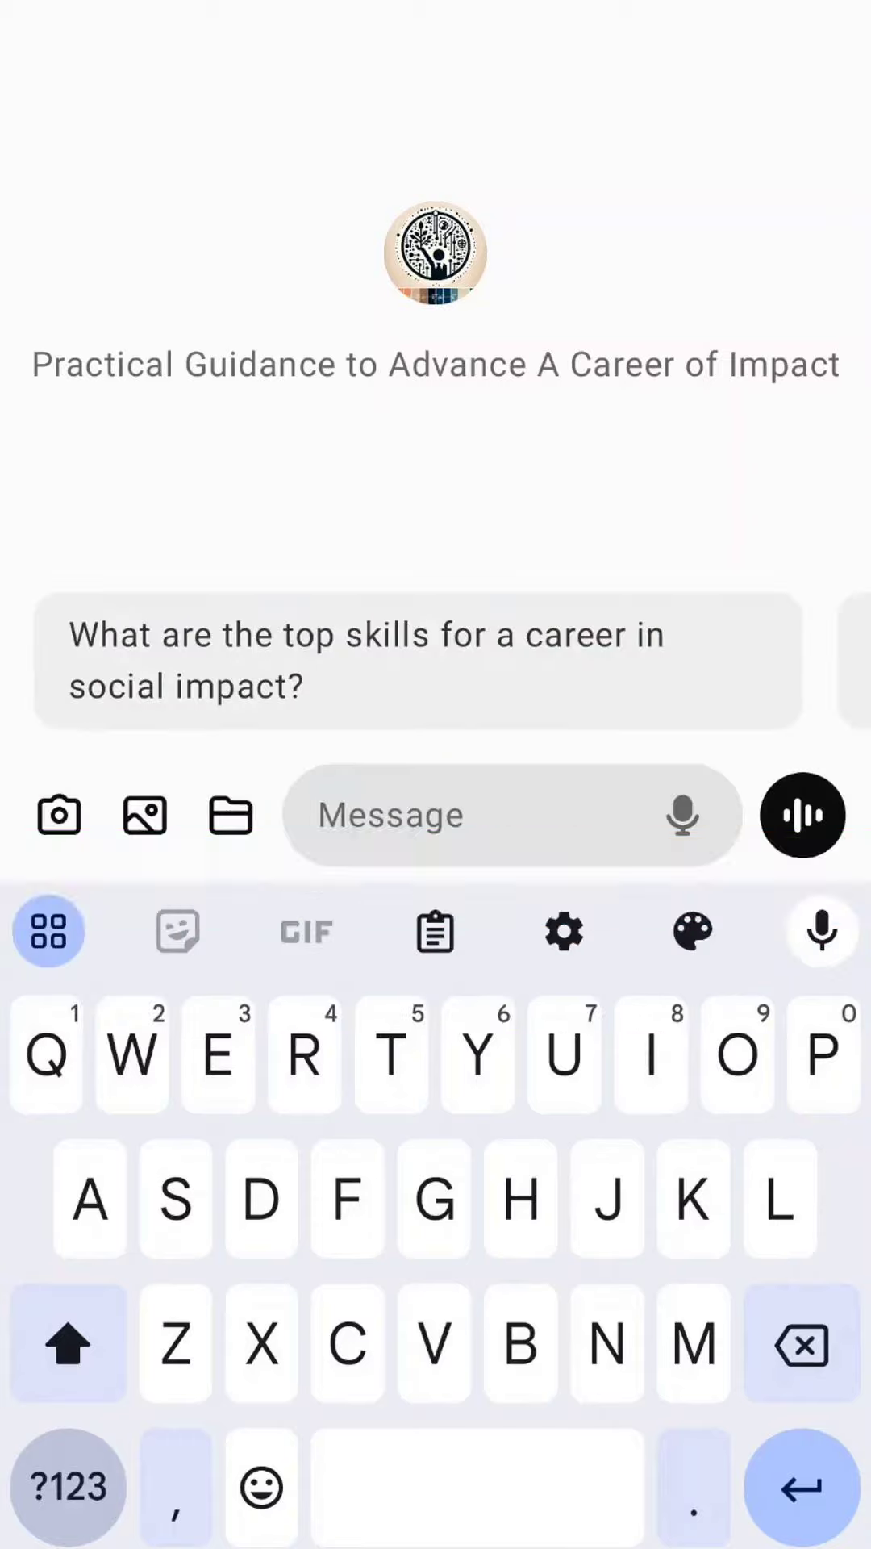
Start voice mode in the career-impact GPT to discuss remote job boards and upskilling platforms.
{"action": "left_click", "coordinate": [802, 814]}
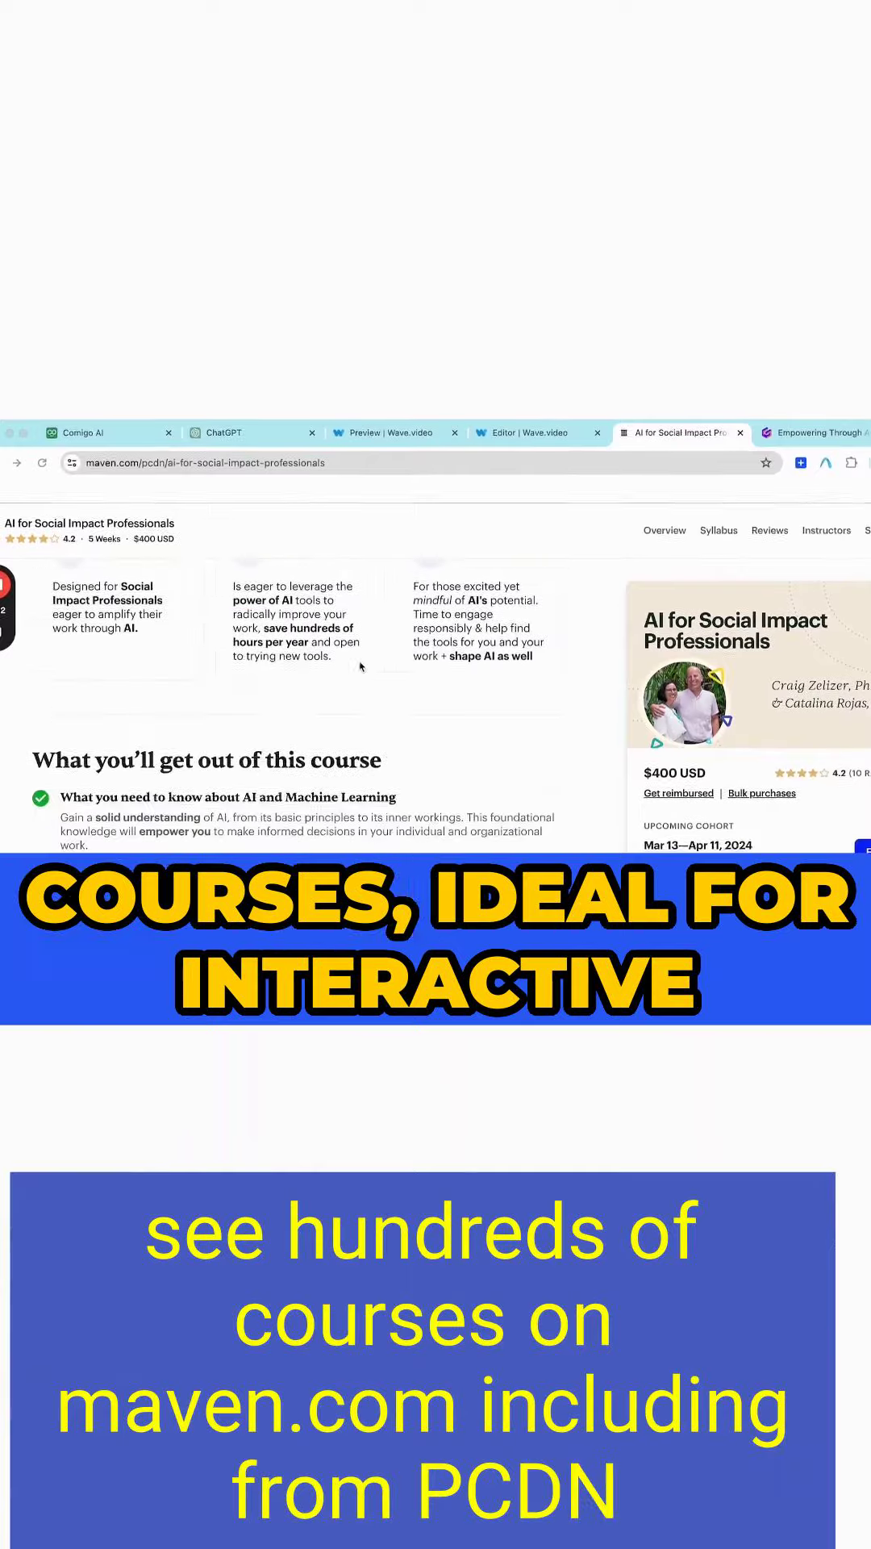
Scroll the Maven AI for Social Impact Professionals page to its course outcomes section.
{"action": "scroll", "scroll_direction": "down", "scroll_amount": 3}
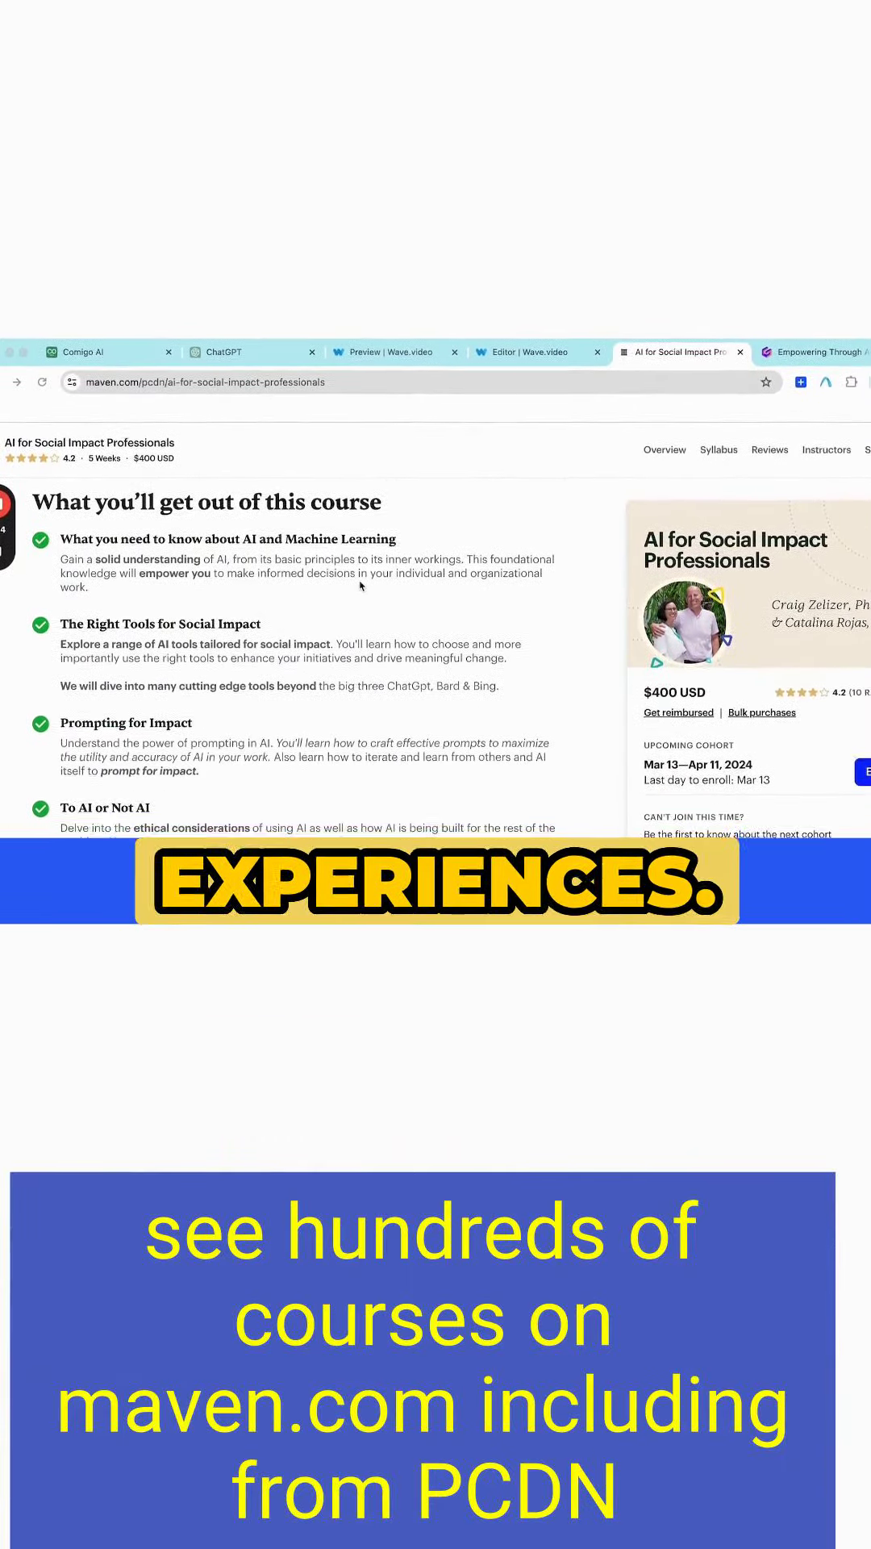